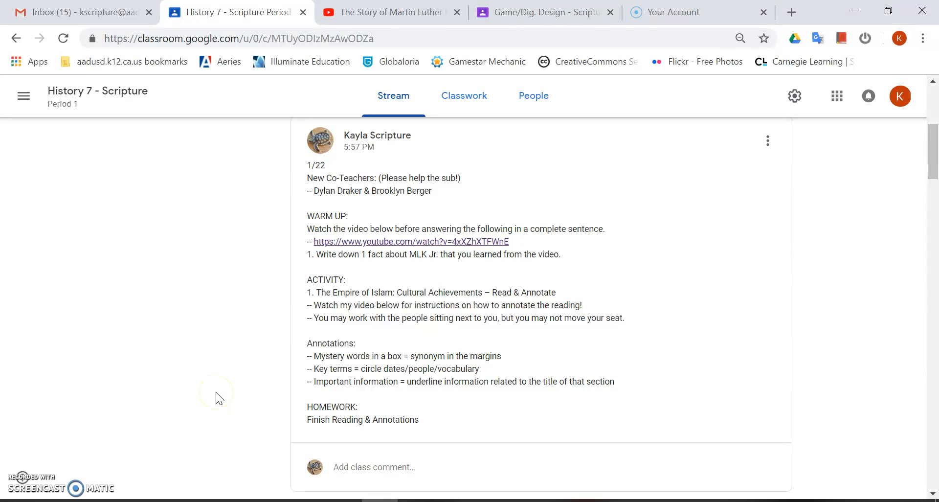
mouse_move(298, 181)
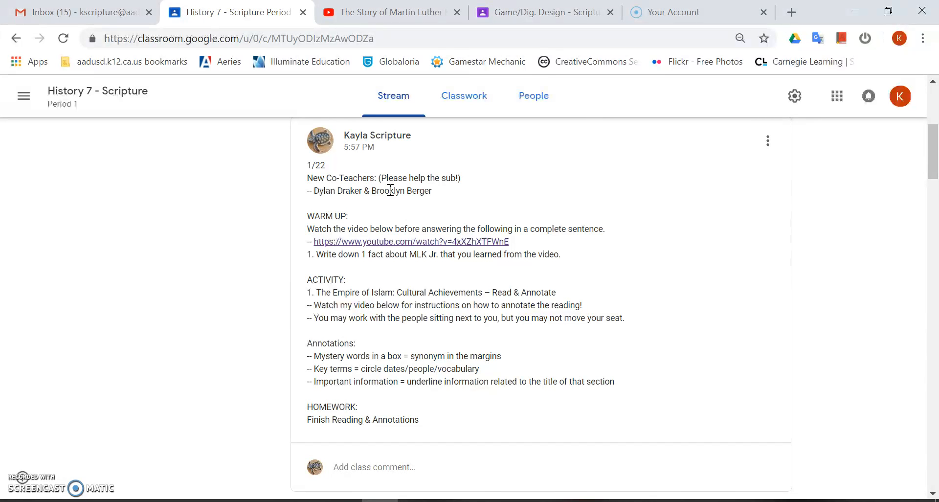
mouse_move(370, 11)
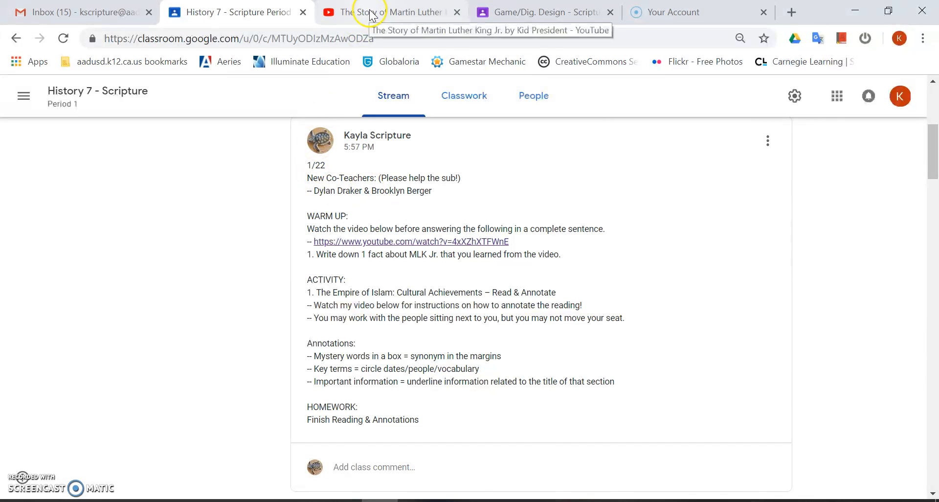
- Show the Kid President 'Story of Martin Luther King Jr.' video, then head back to the class post
click(393, 12)
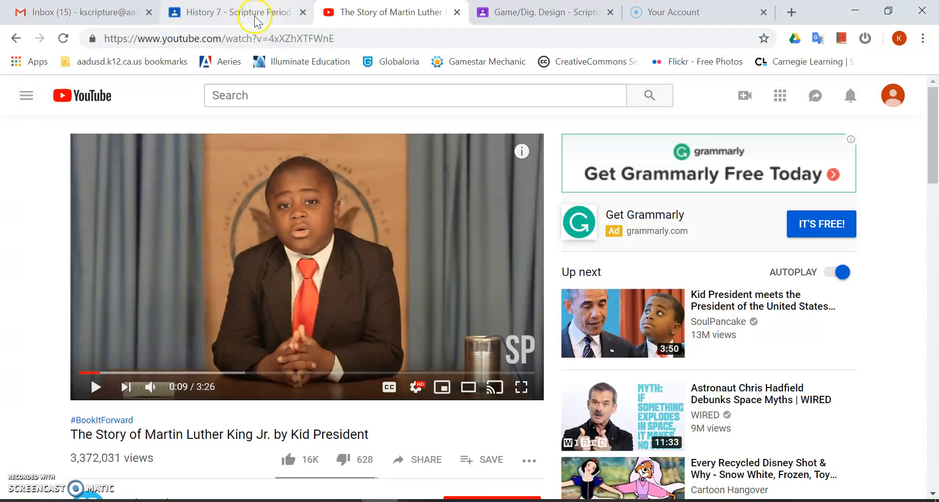
click(234, 12)
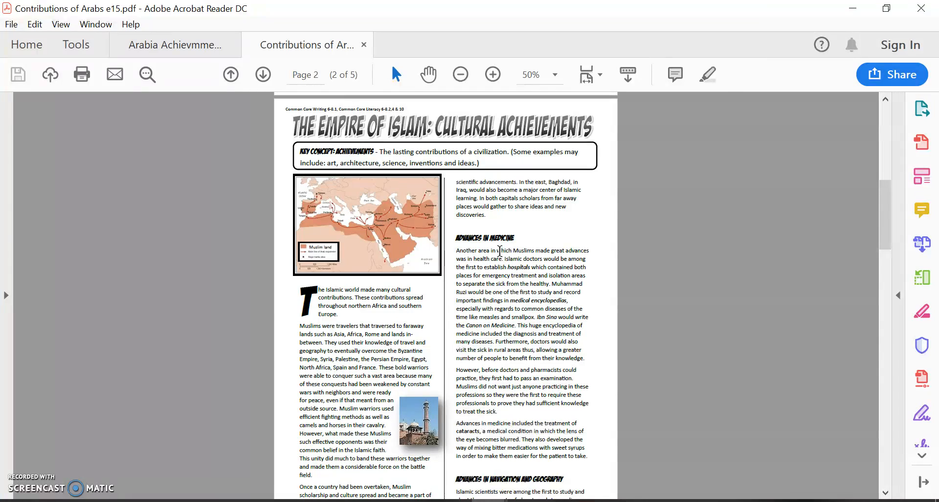
- Scroll page 2 of the Empire of Islam reading, then return to the Classroom post
scroll(down, 3)
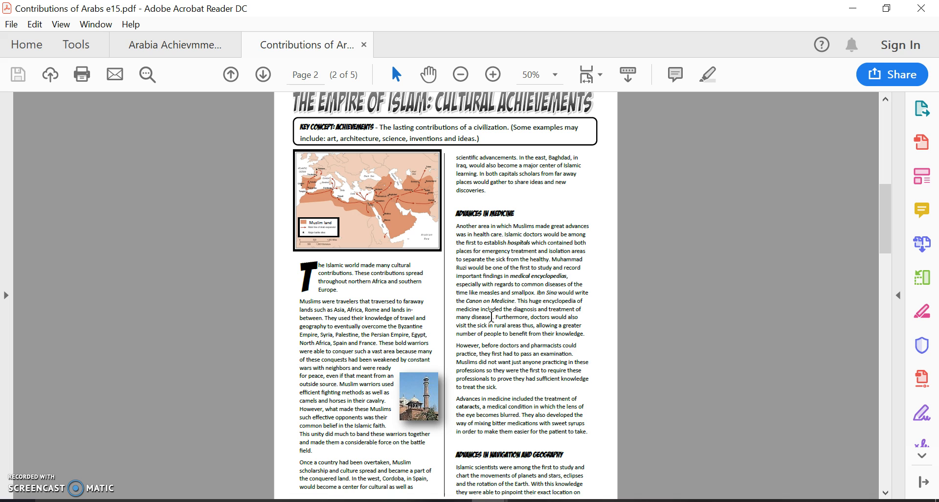
double_click(484, 214)
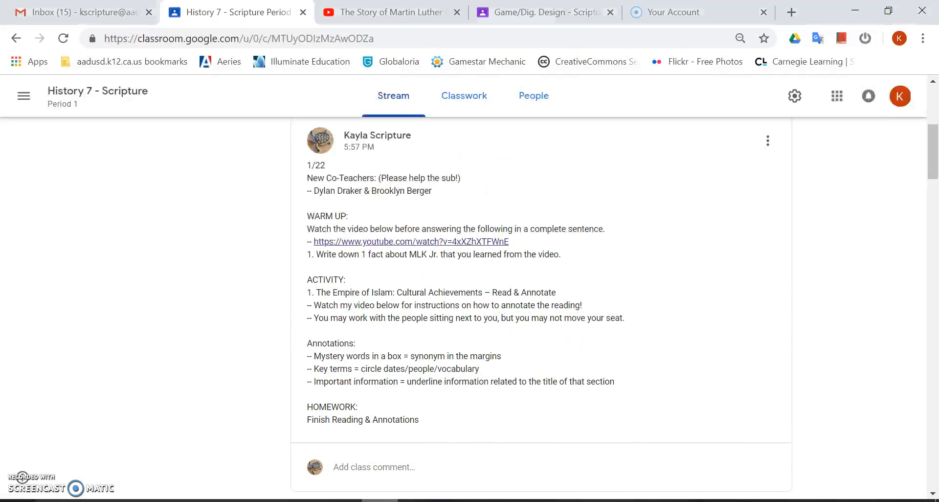
double_click(330, 343)
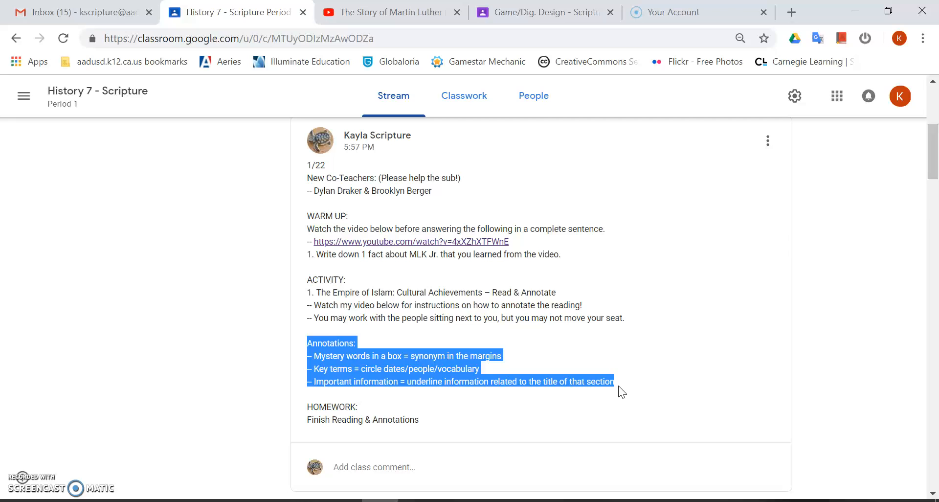
click(622, 392)
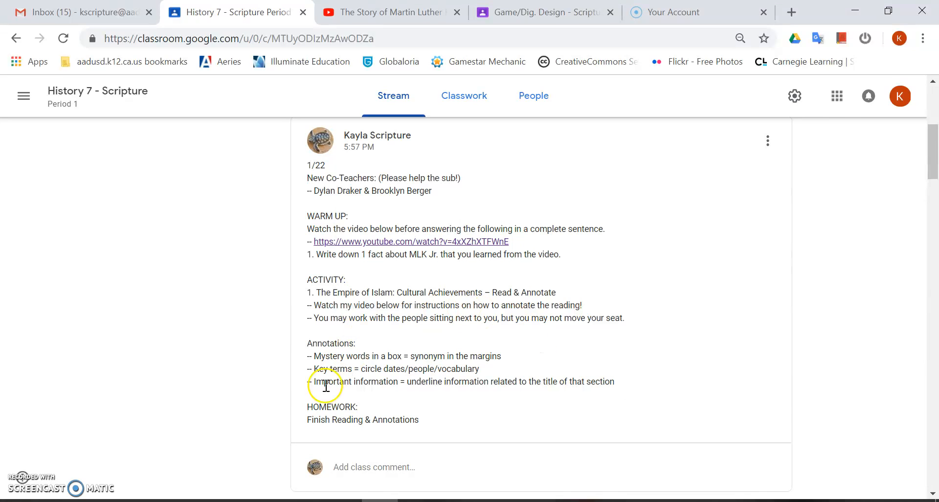
mouse_move(435, 419)
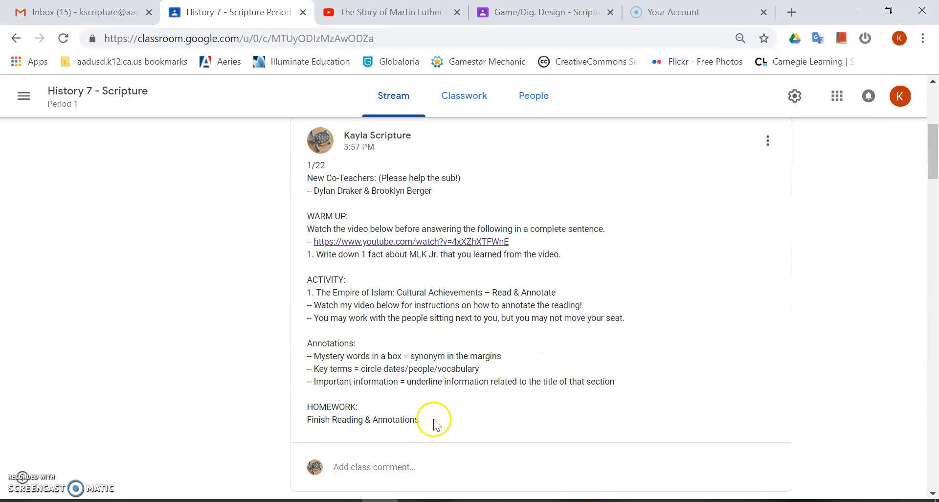